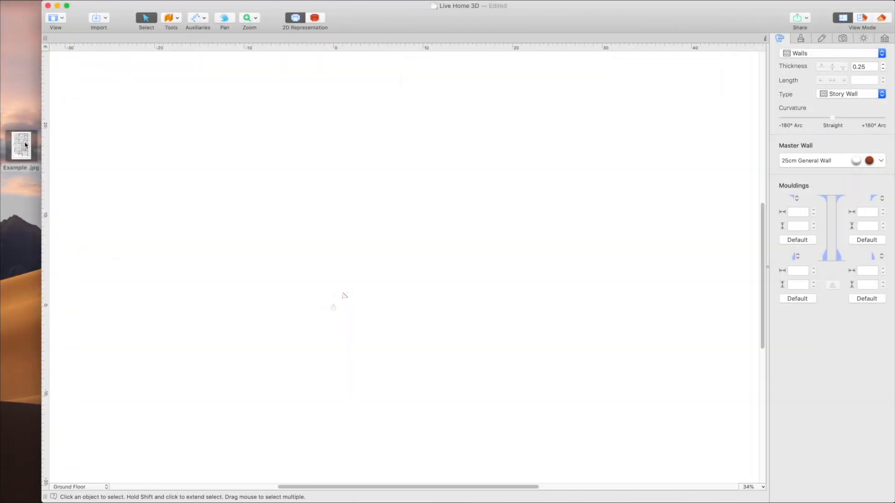
Step: Drag Example.jpg from the desktop onto the plan as a 2D reference image
left_click_drag(21, 144, 300, 193)
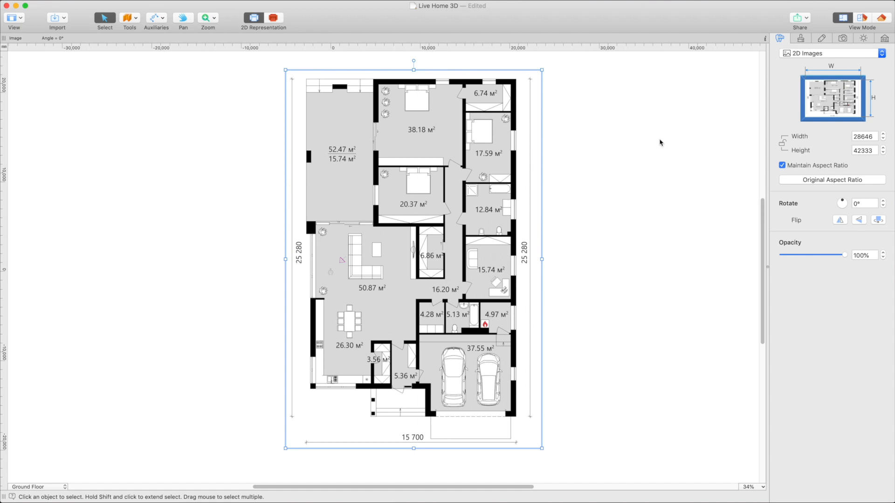
left_click(156, 18)
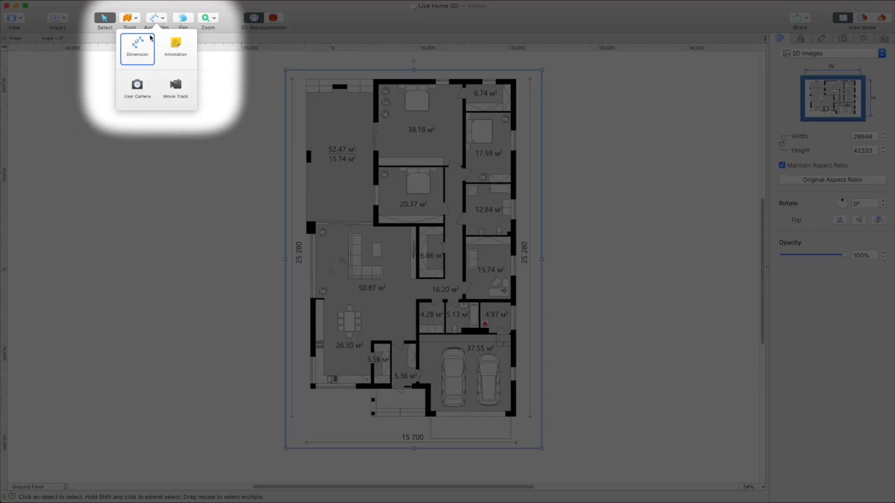
left_click(155, 18)
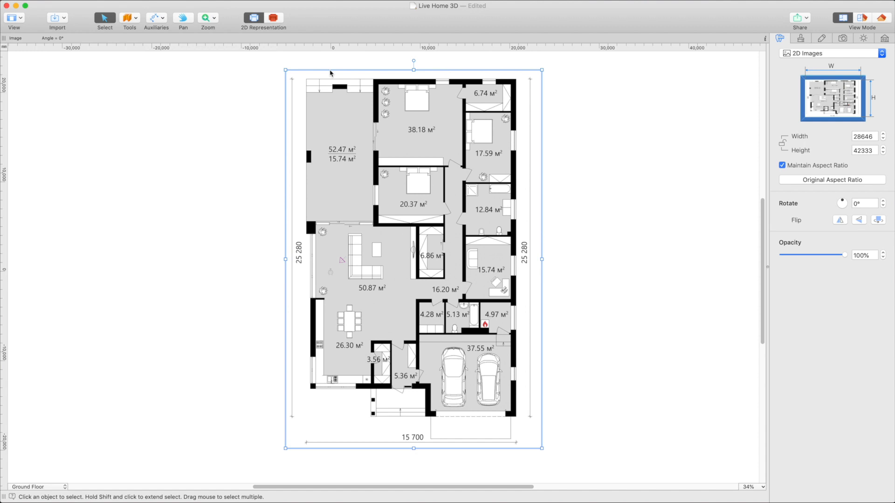
mouse_move(374, 79)
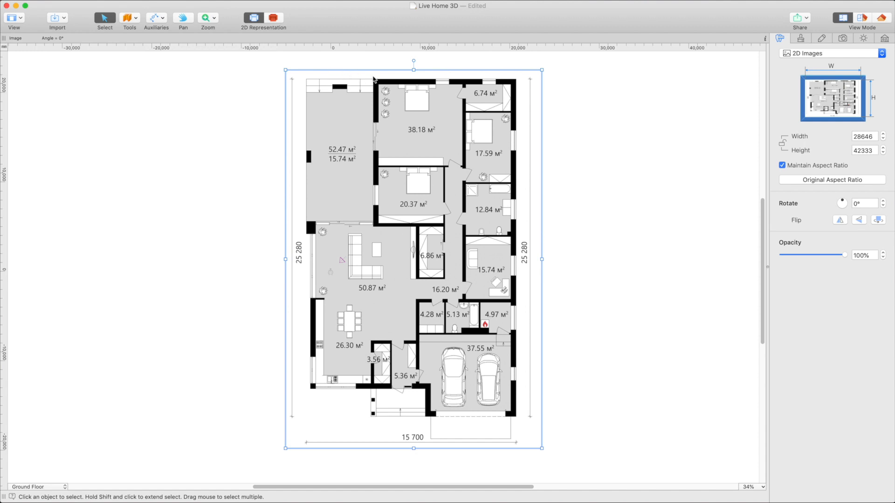
mouse_move(694, 170)
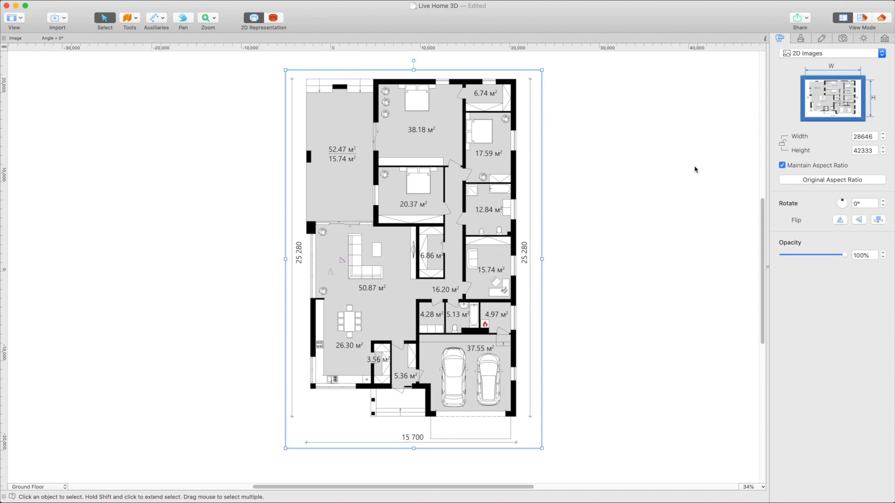
mouse_move(782, 177)
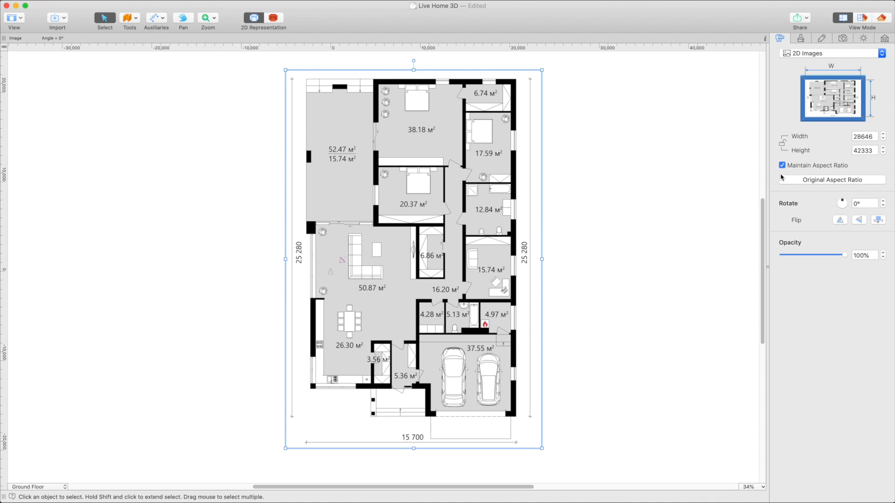
mouse_move(790, 168)
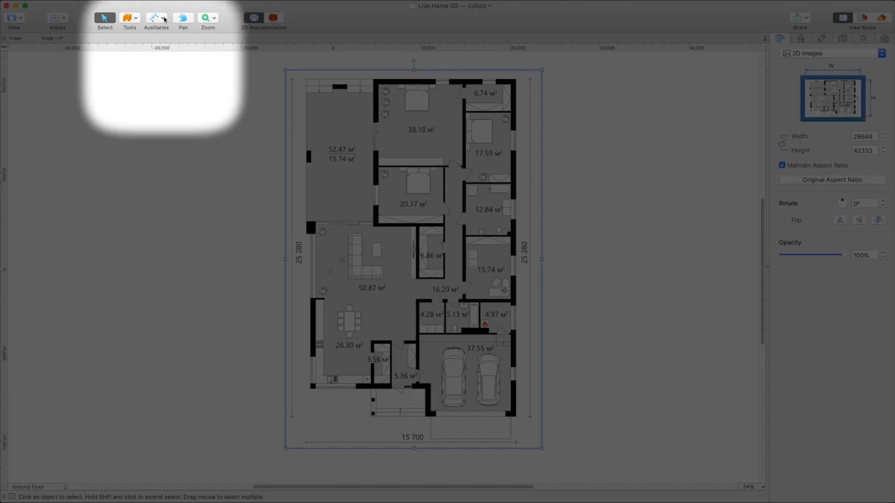
Step: Draw a dimension line along the right edge of the floor plan image
left_click(155, 18)
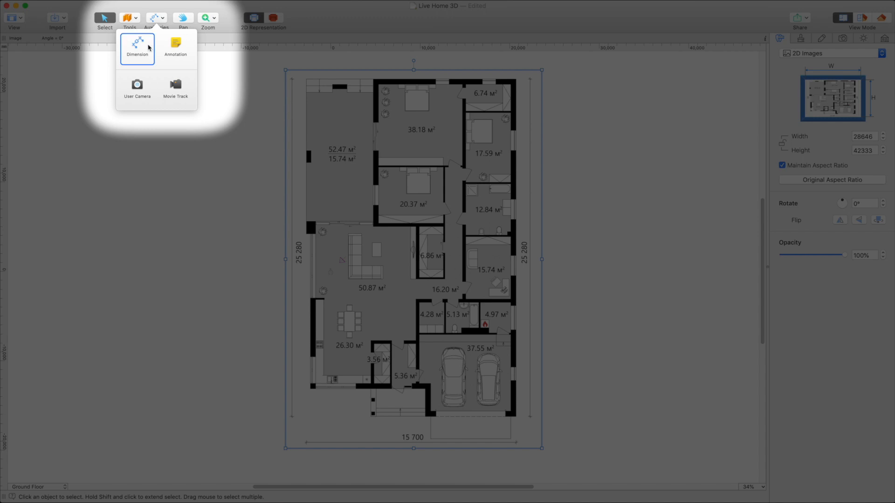
left_click(137, 48)
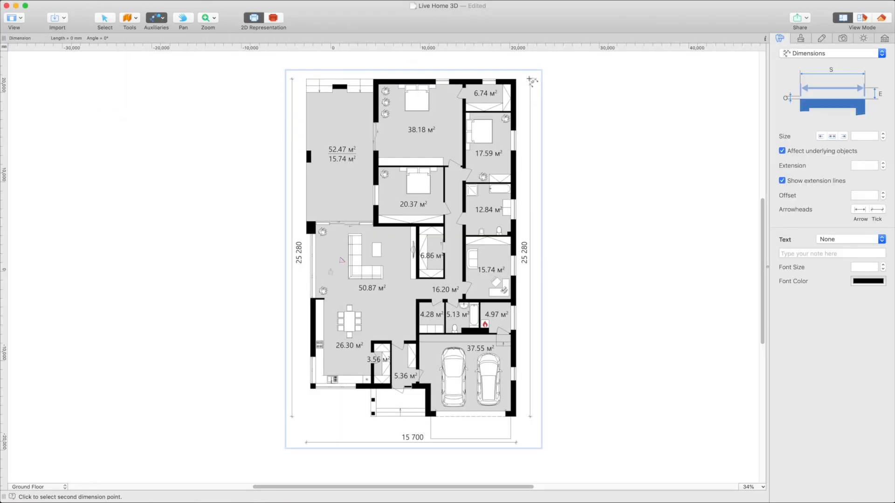
left_click_drag(530, 79, 530, 135)
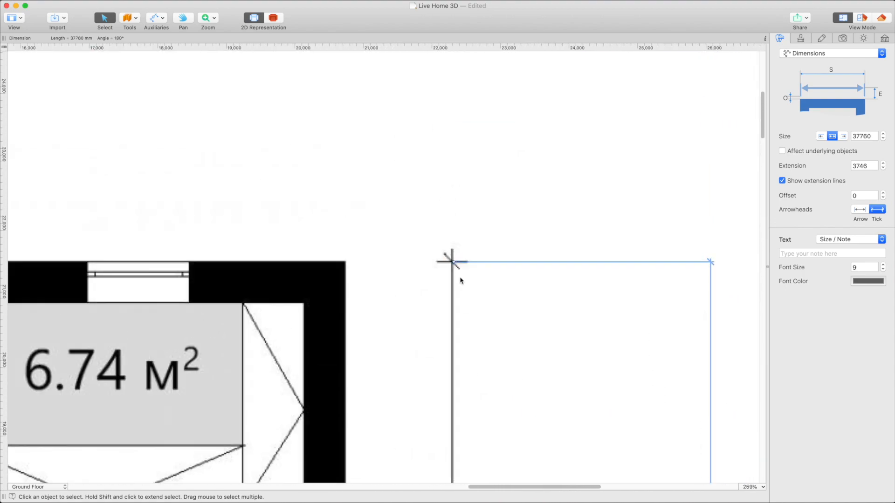
Step: Enable Affect underlying objects and set the dimension size to 25280 to rescale the image
scroll("down", 3)
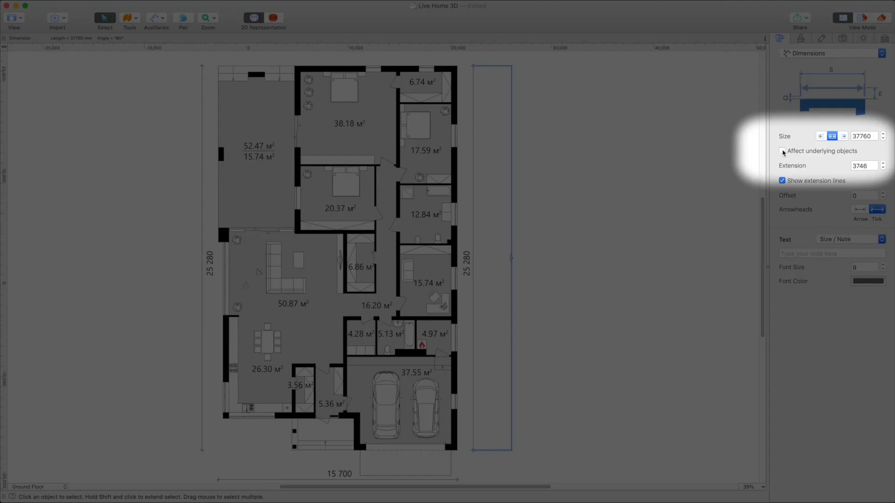
left_click(781, 150)
type("2")
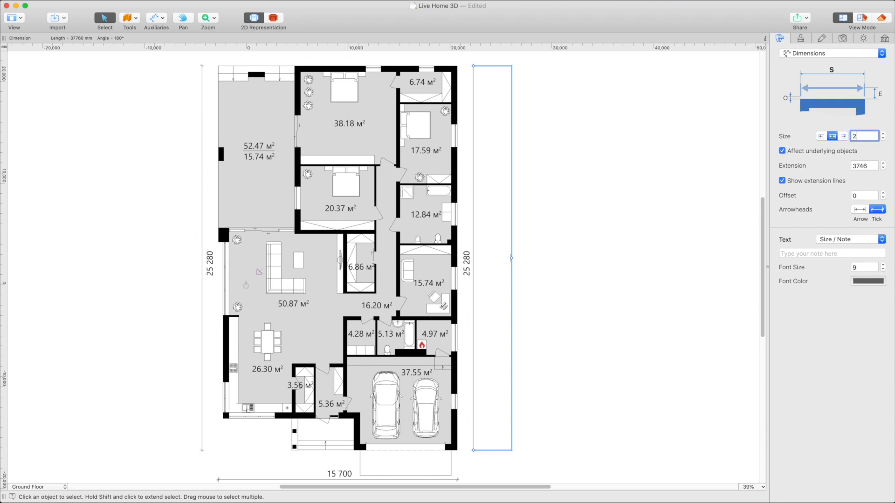
type("52")
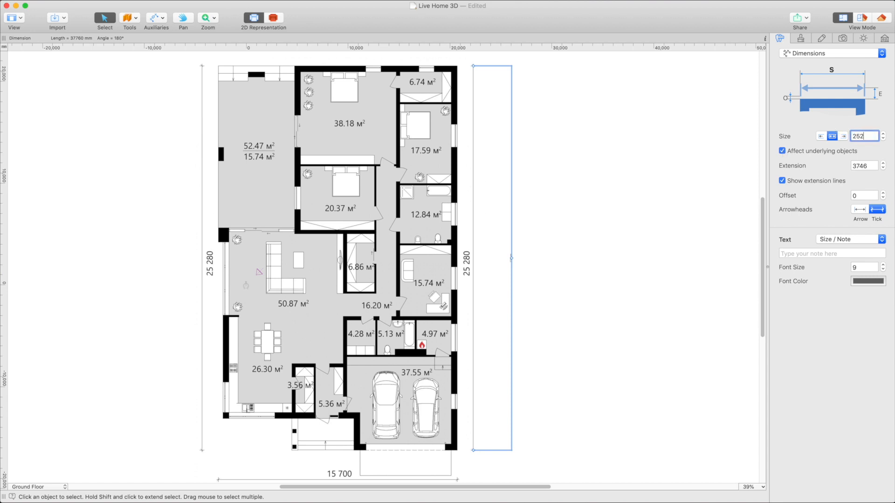
type("25280")
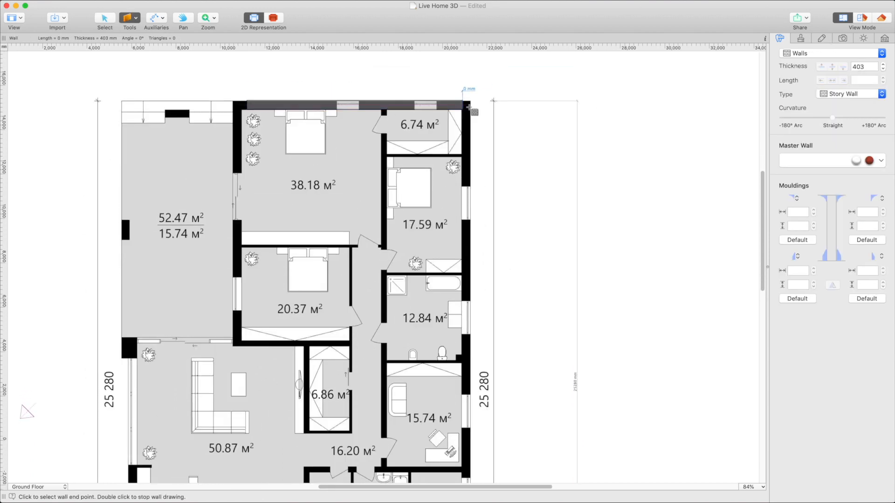
Step: Scroll the plan view while tracing walls along the image's top and right edges
scroll("down", 3)
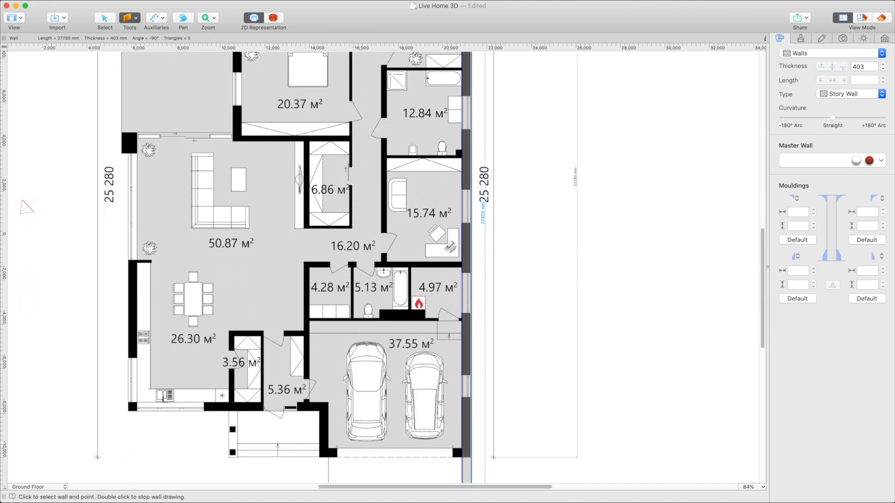